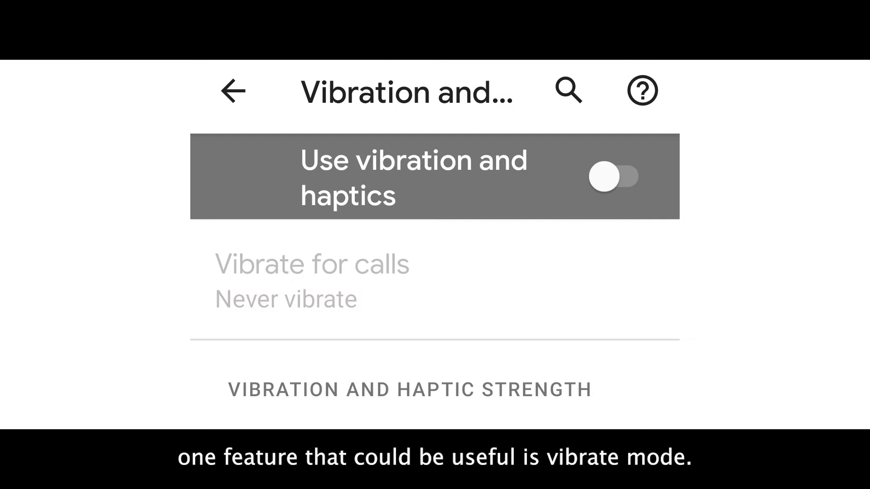
Launch the Settings app from the home screen
left_click(618, 176)
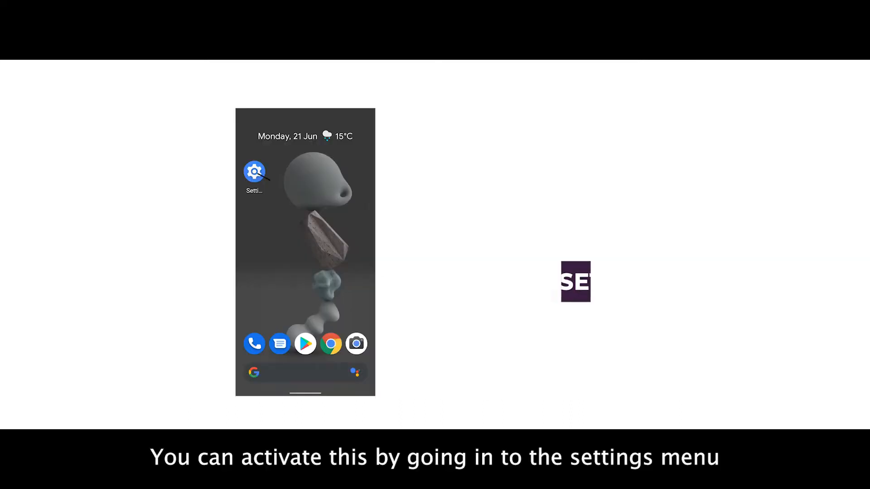
left_click(254, 172)
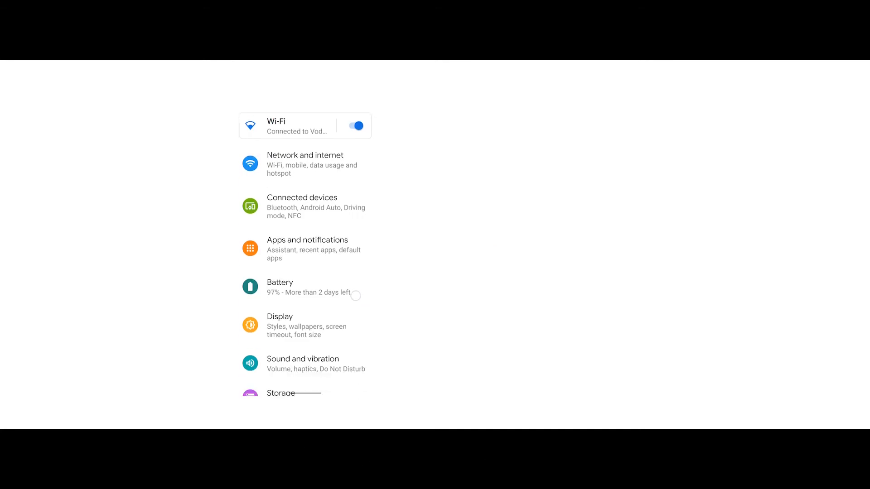
Go to Sound and vibration, then Vibration and haptics, to reveal the strength sliders
left_click(303, 363)
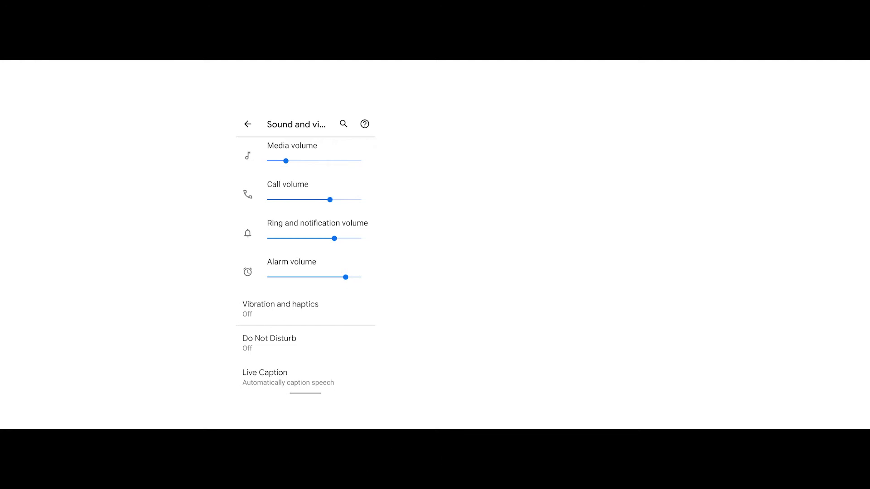
left_click(280, 309)
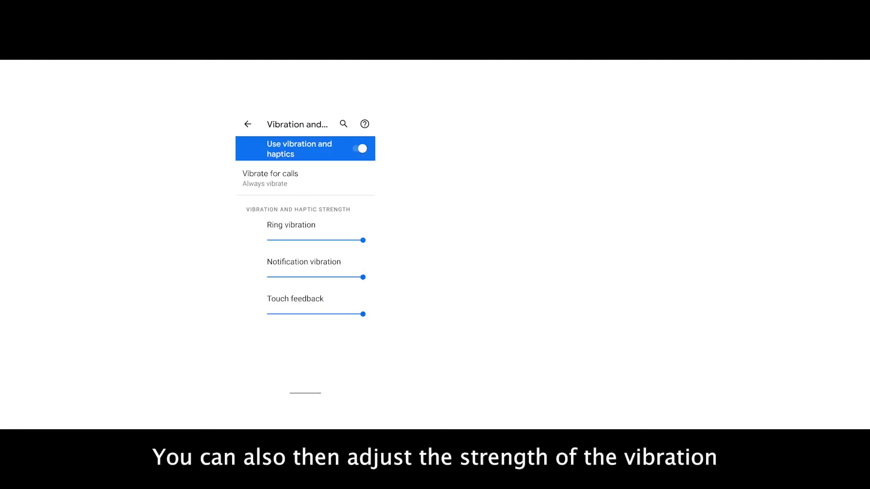